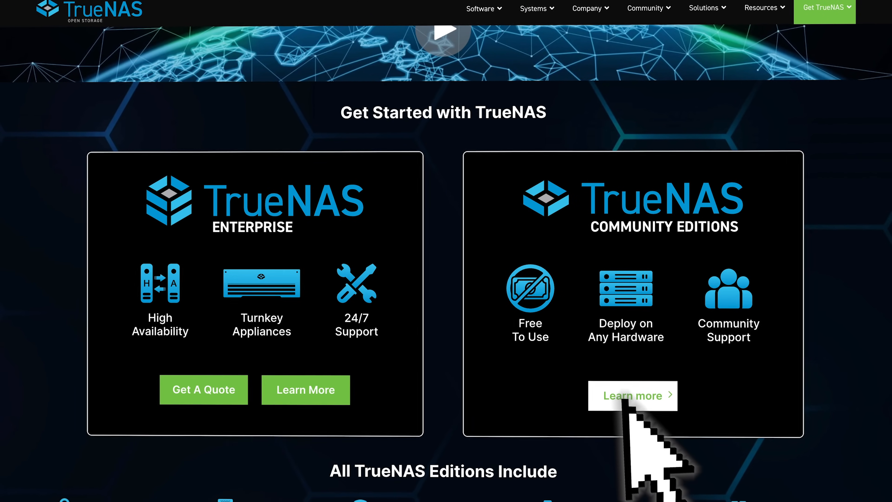
Read the Learn more details about the free TrueNAS Community Editions.
left_click(632, 396)
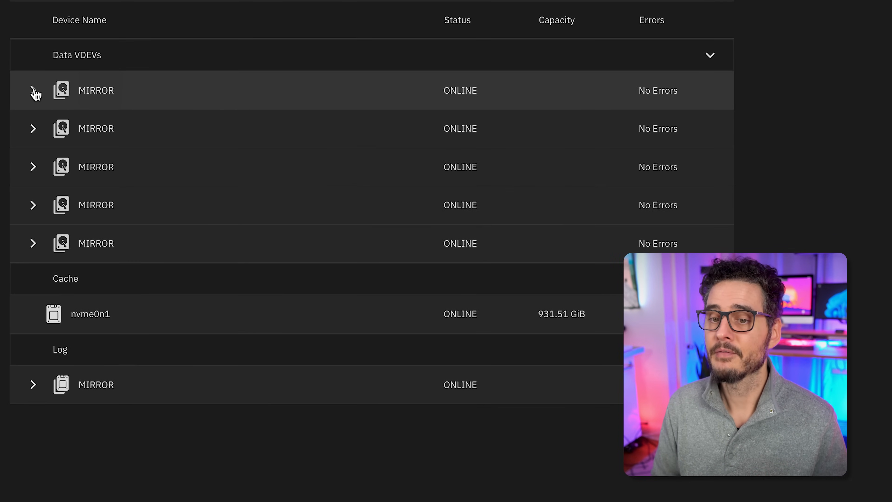
left_click(33, 91)
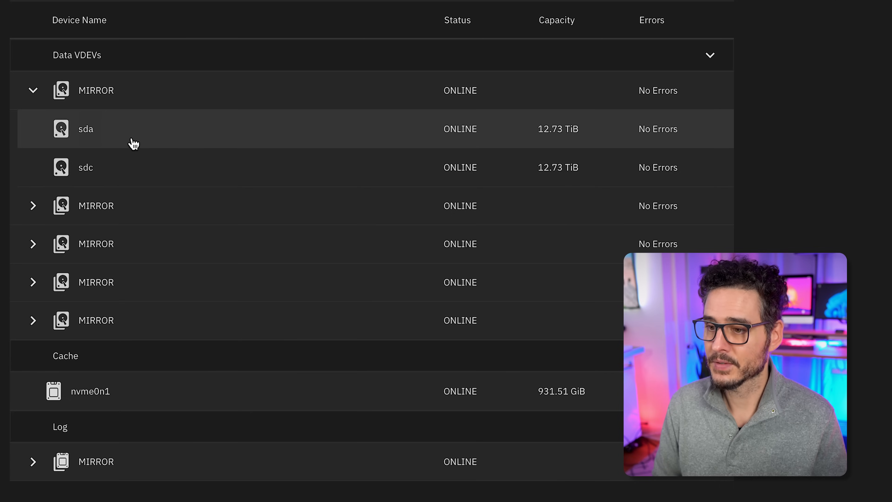
mouse_move(570, 175)
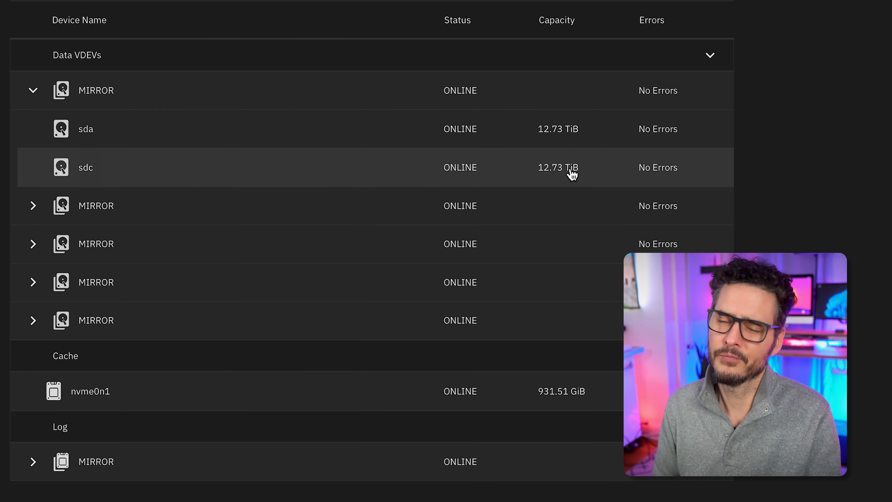
left_click(33, 90)
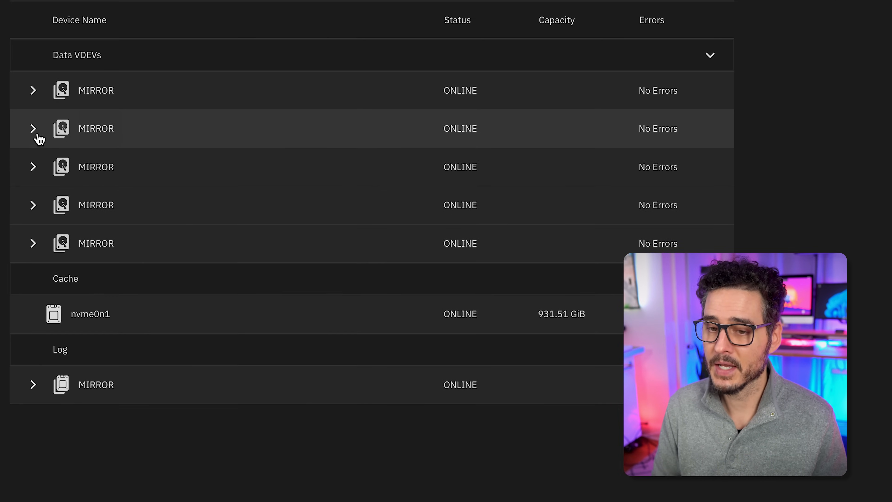
left_click(33, 128)
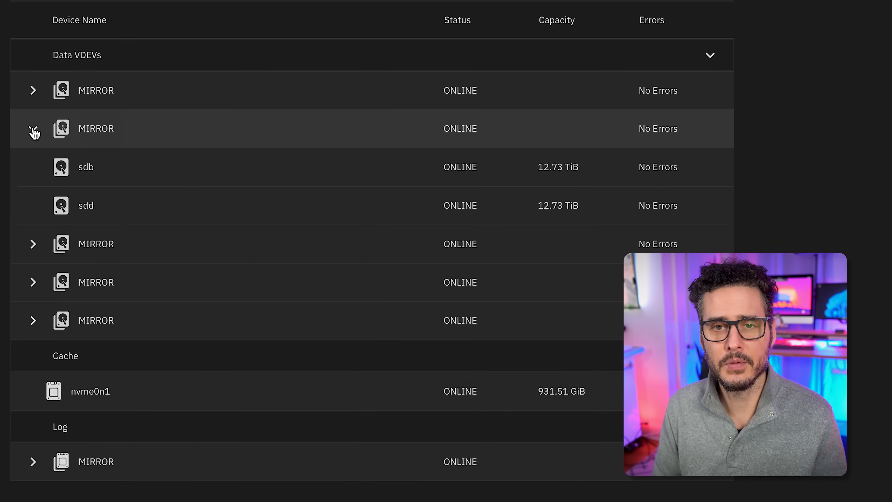
left_click(33, 128)
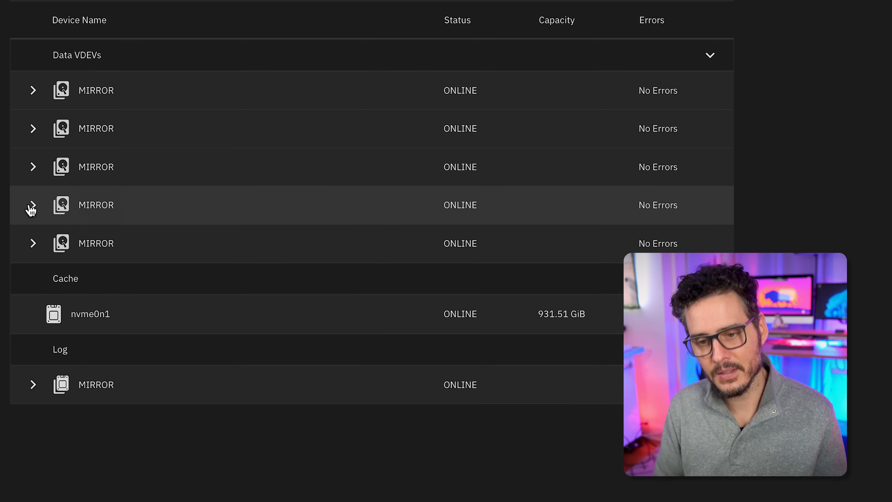
mouse_move(66, 243)
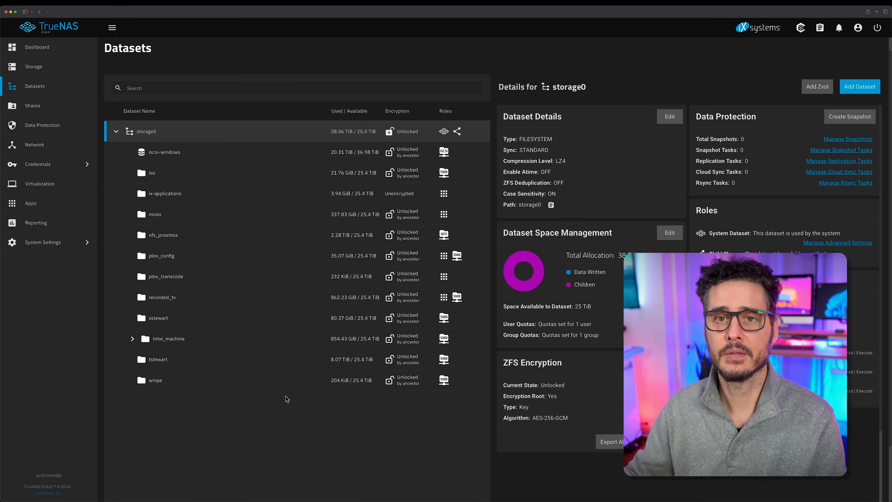
mouse_move(391, 158)
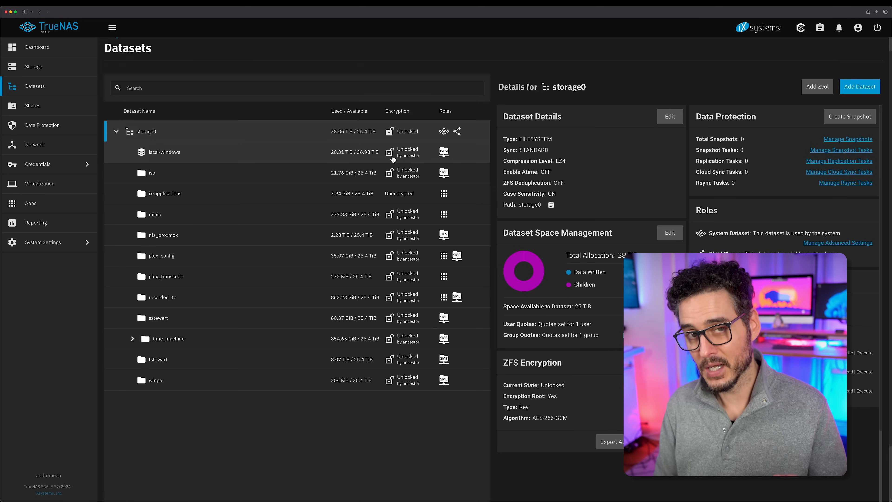
left_click(669, 116)
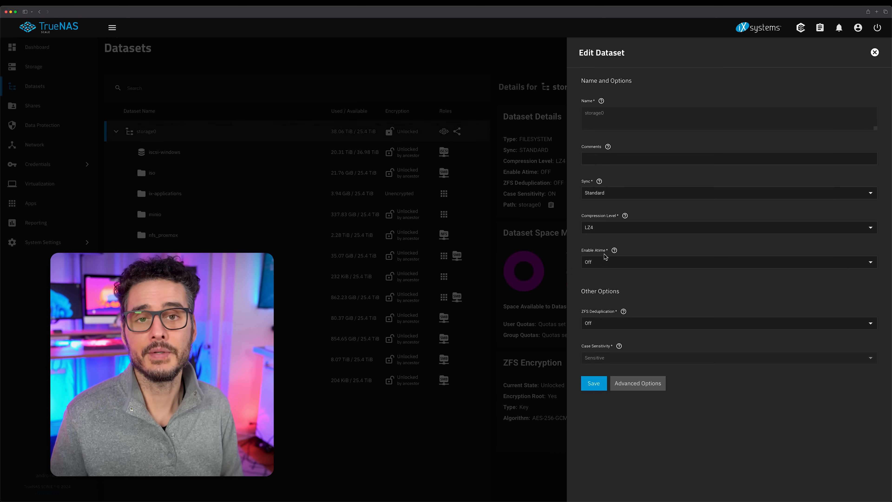
mouse_move(614, 318)
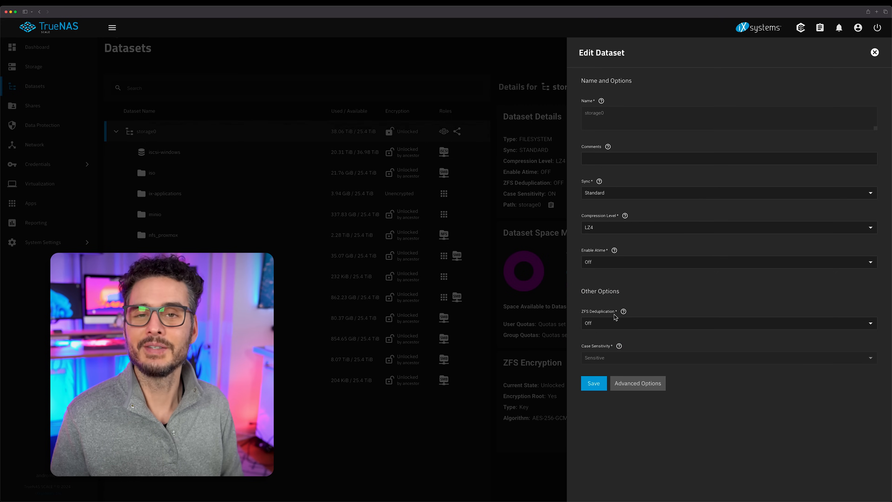
mouse_move(566, 305)
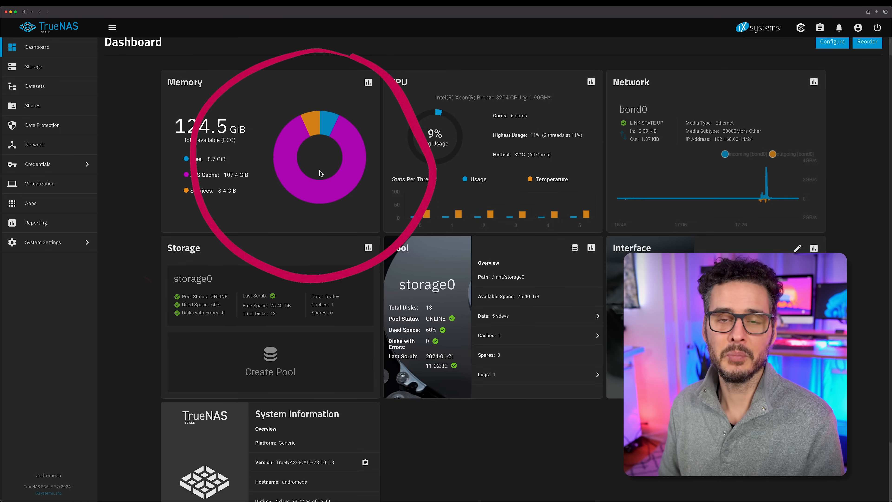
mouse_move(317, 209)
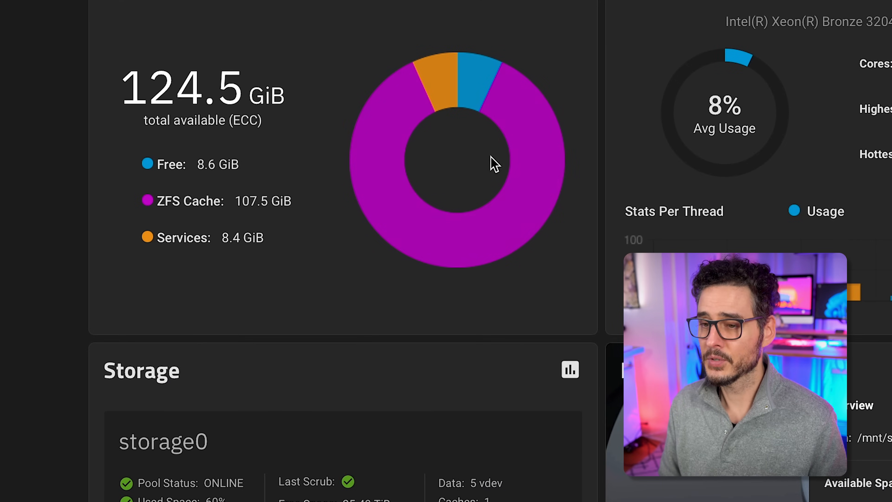
mouse_move(375, 210)
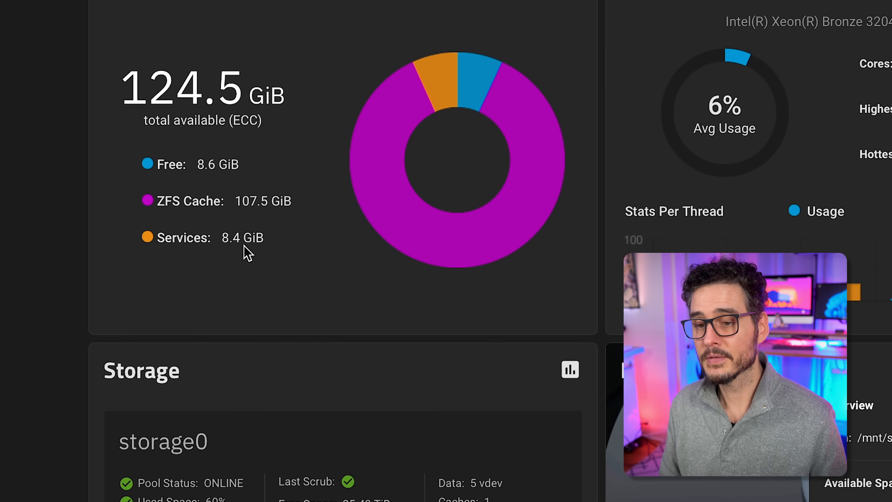
mouse_move(488, 130)
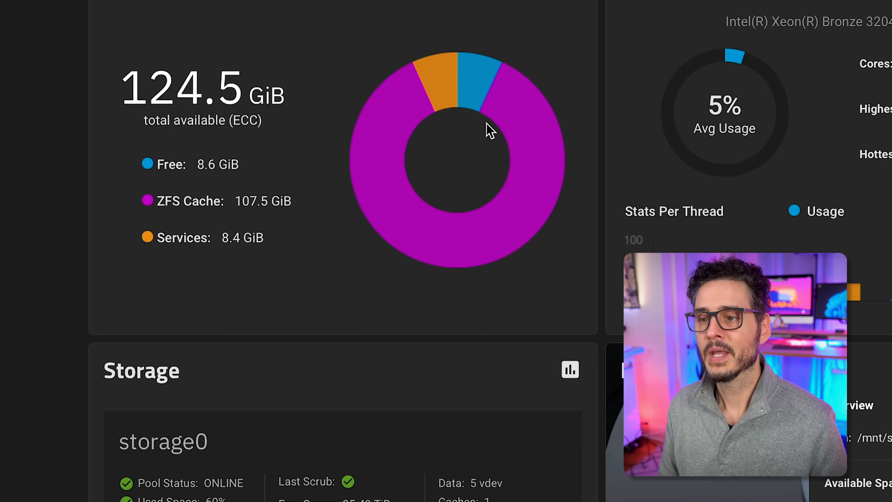
mouse_move(414, 144)
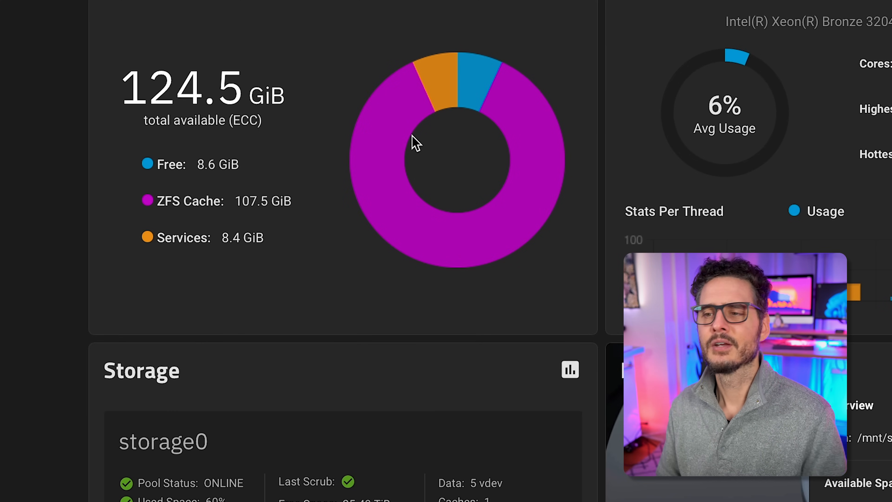
mouse_move(452, 108)
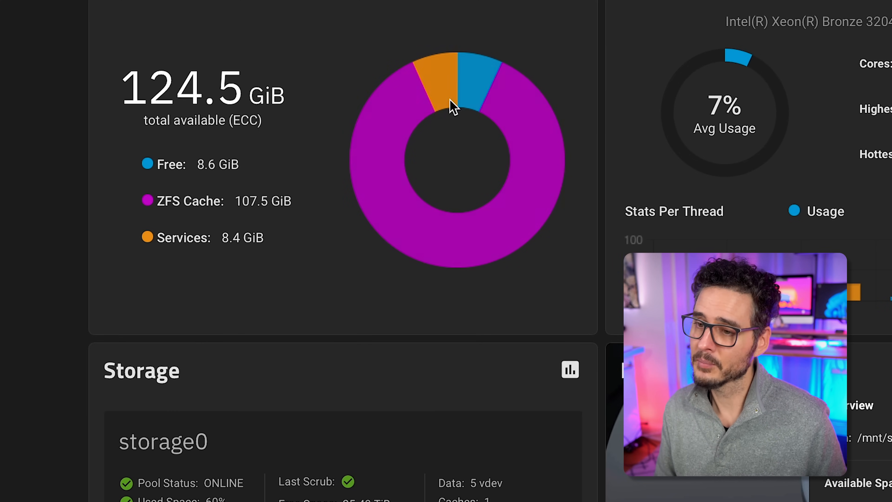
mouse_move(211, 175)
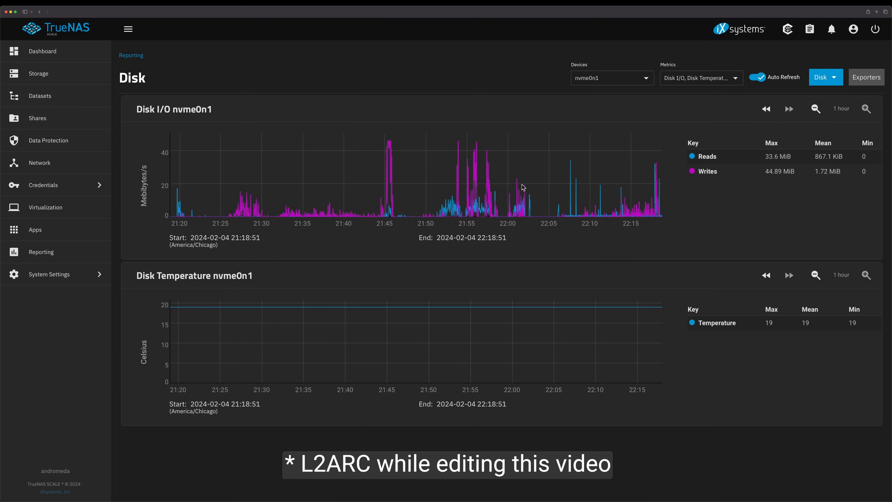
mouse_move(606, 199)
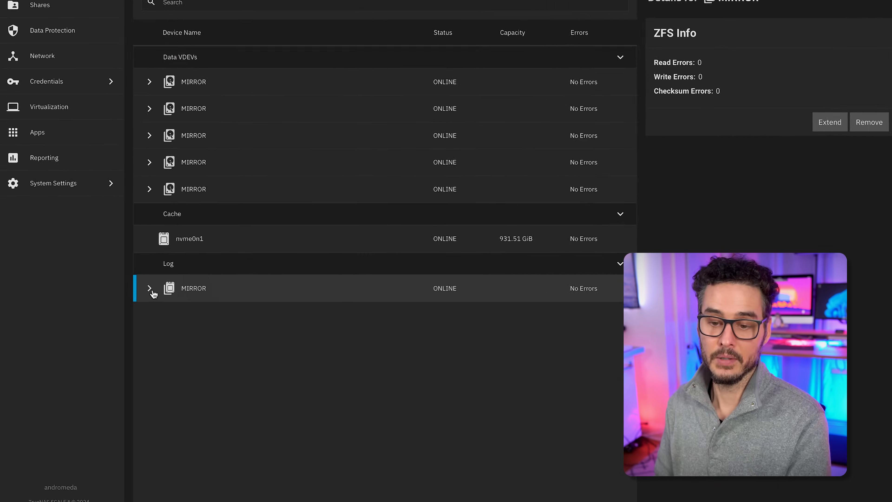
Expand the log MIRROR vdev to reveal member drives nvme2n1 and nvme3n1.
left_click(149, 288)
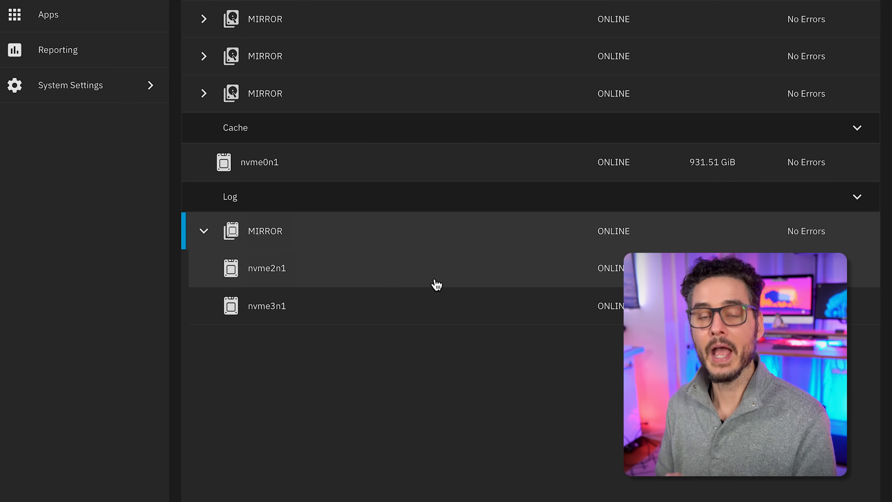
mouse_move(427, 282)
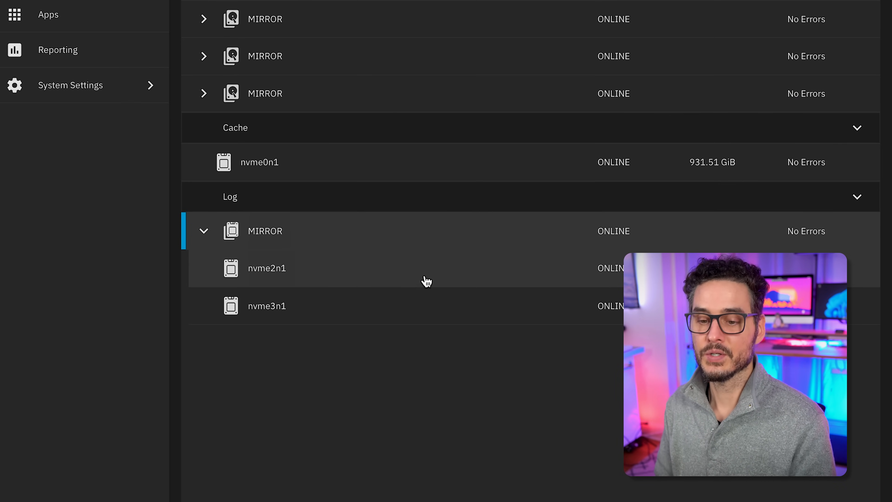
mouse_move(398, 320)
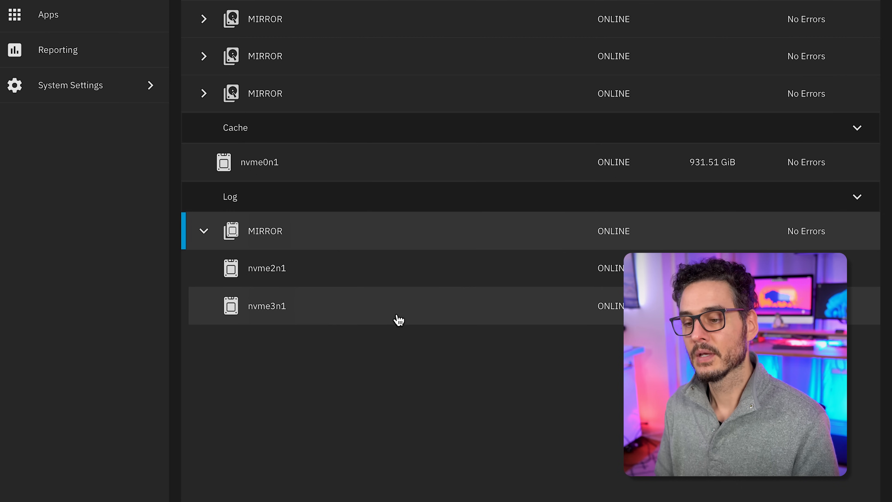
mouse_move(517, 258)
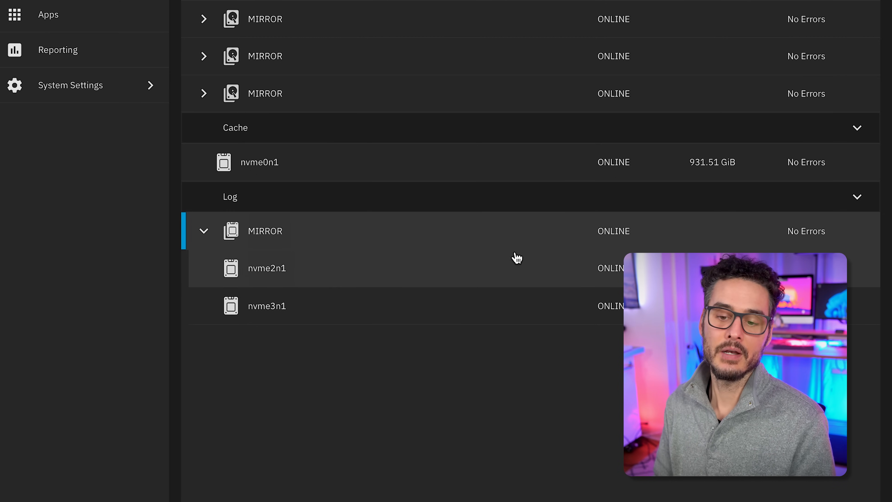
mouse_move(289, 282)
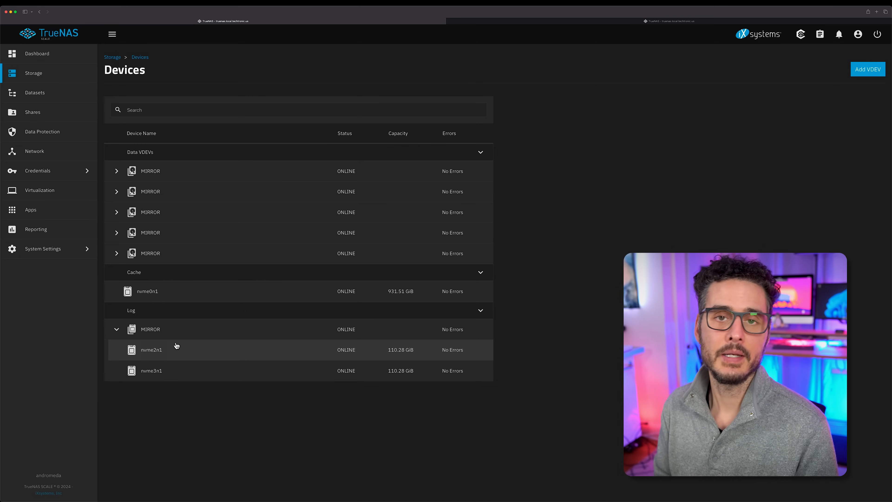
left_click(34, 151)
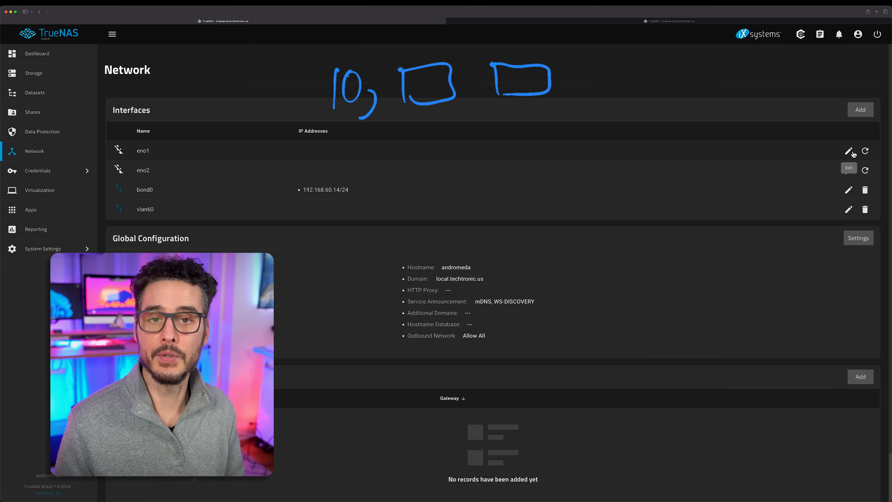
left_click(848, 150)
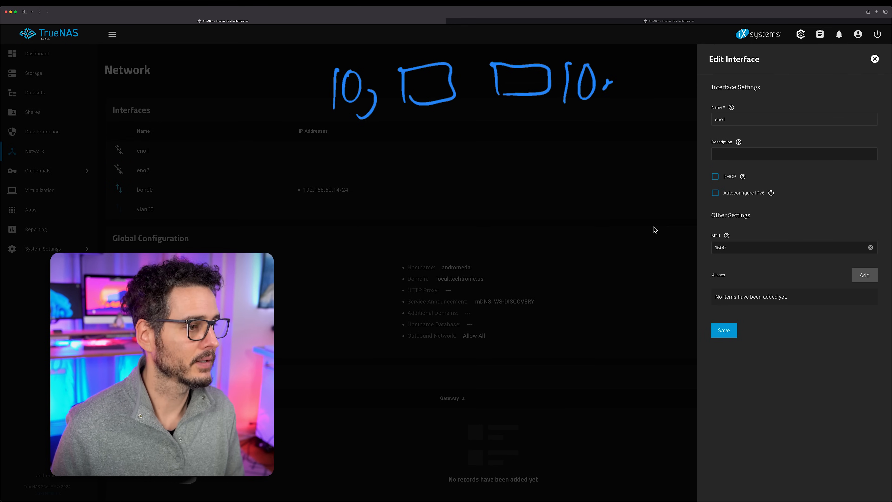
left_click(875, 59)
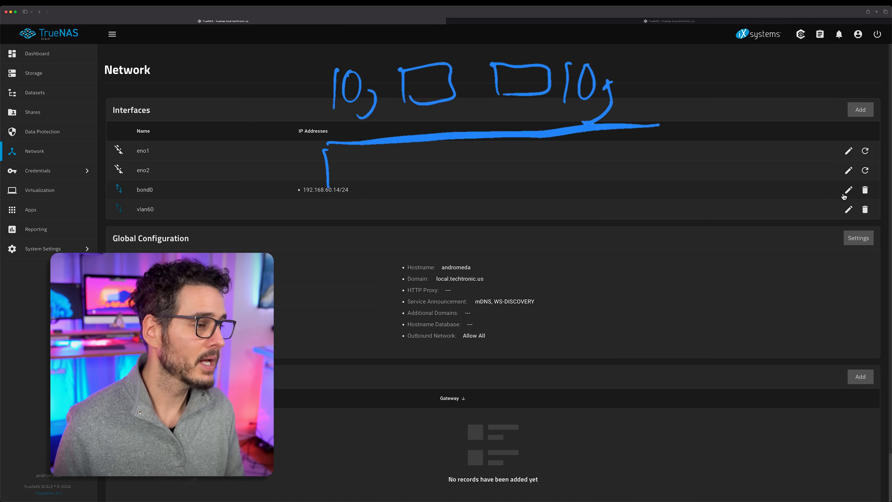
left_click(848, 190)
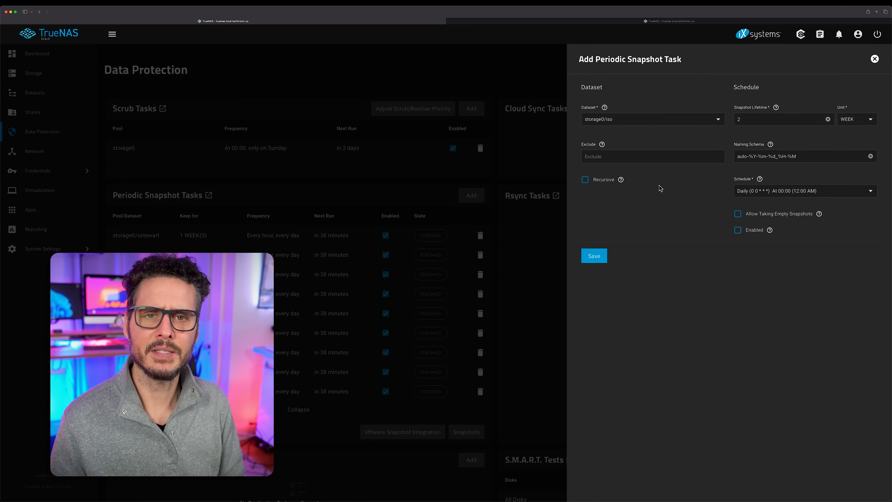
mouse_move(646, 156)
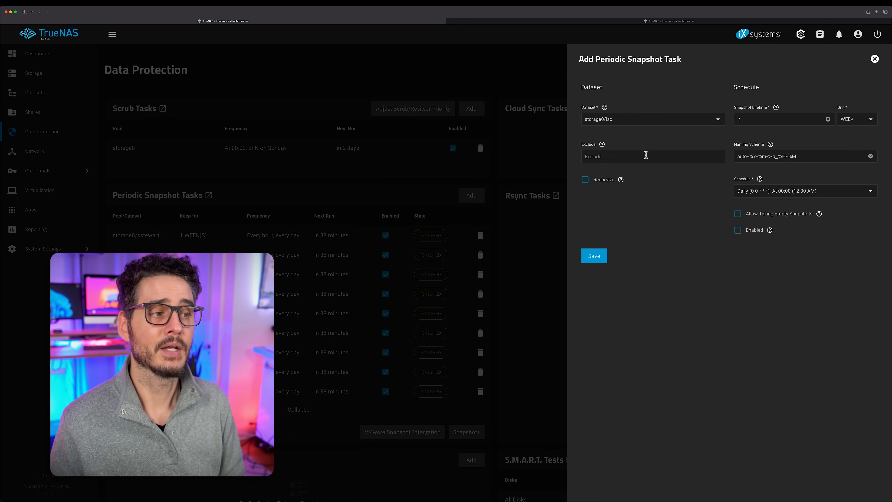
mouse_move(770, 129)
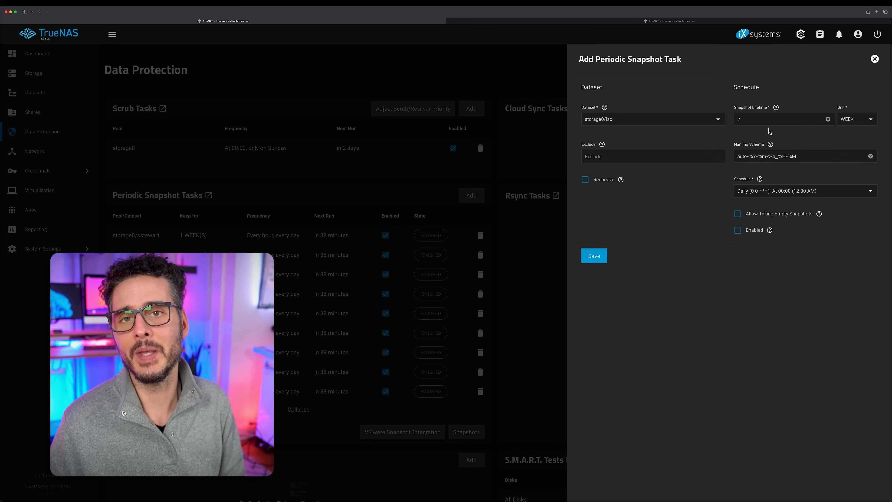
Make the storage0/iso snapshot task recursive and enabled, then save it.
left_click(585, 180)
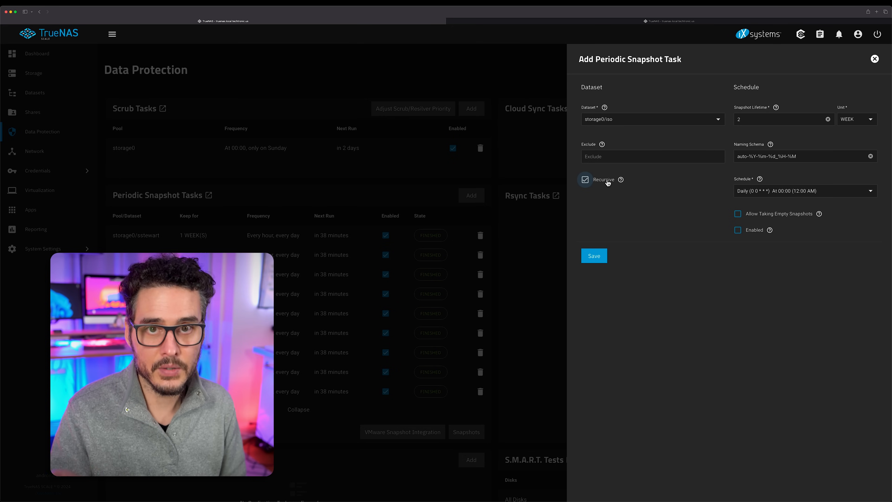
mouse_move(743, 206)
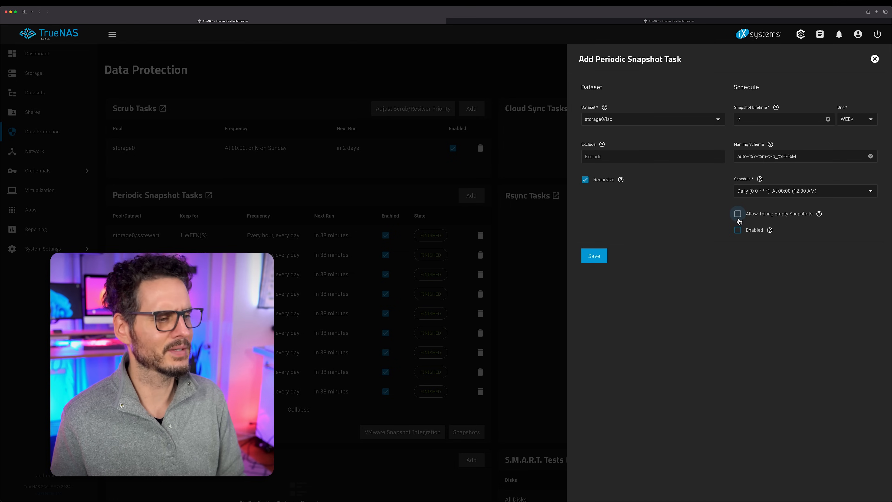
mouse_move(727, 249)
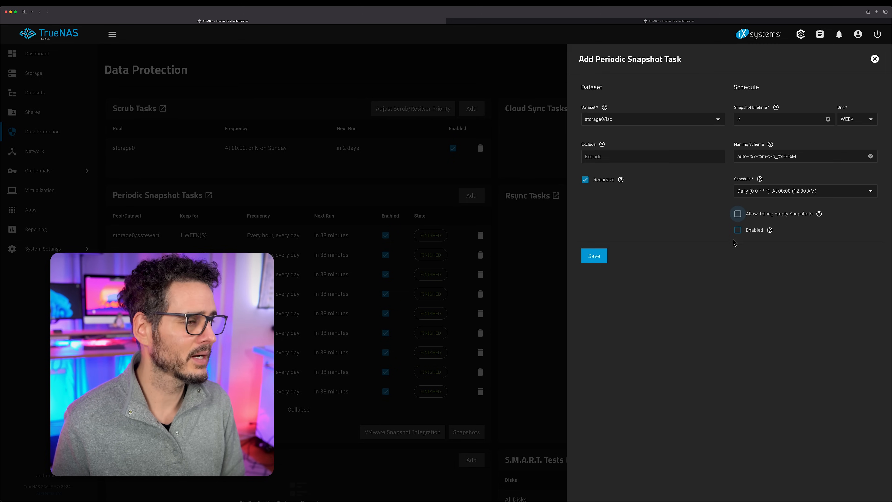
left_click(738, 230)
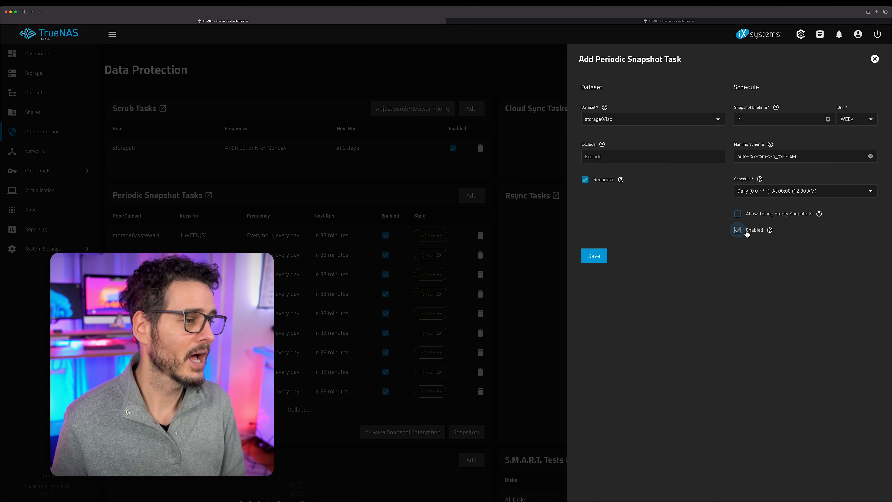
left_click(874, 58)
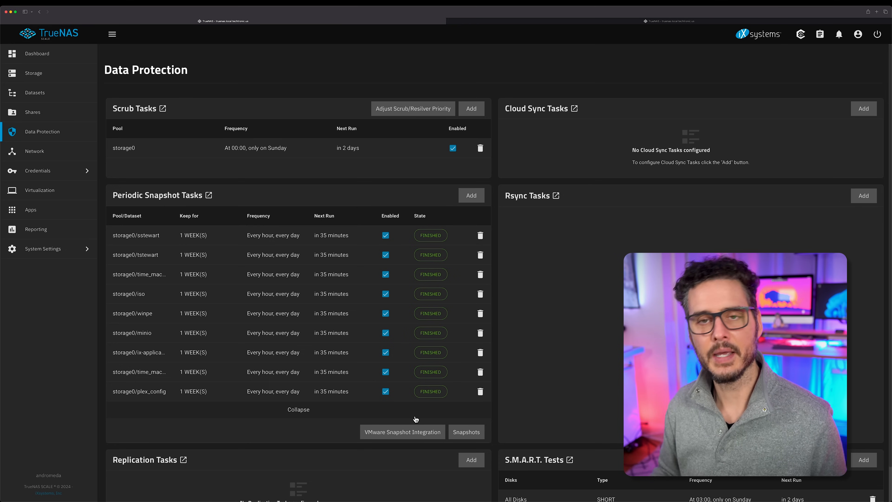
mouse_move(292, 284)
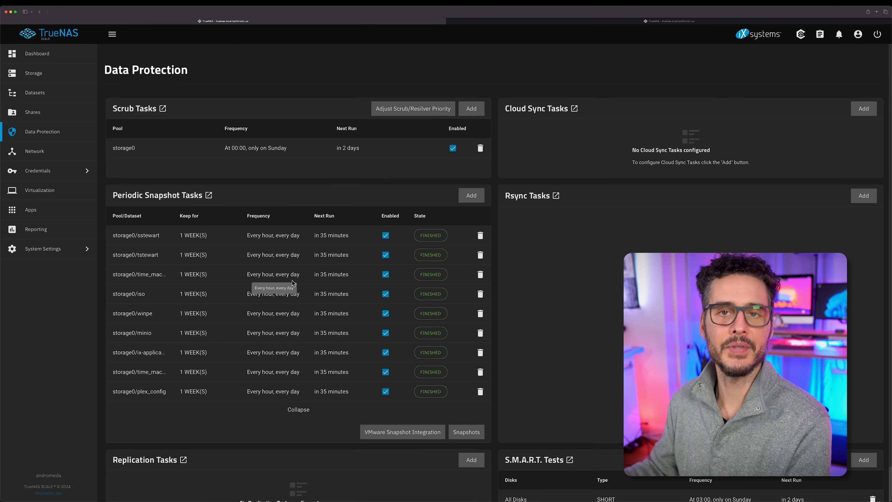
mouse_move(226, 206)
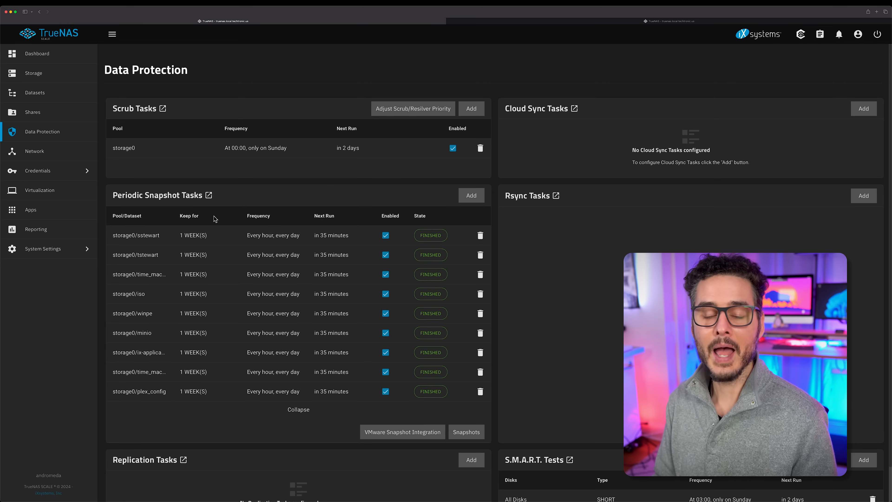
mouse_move(273, 274)
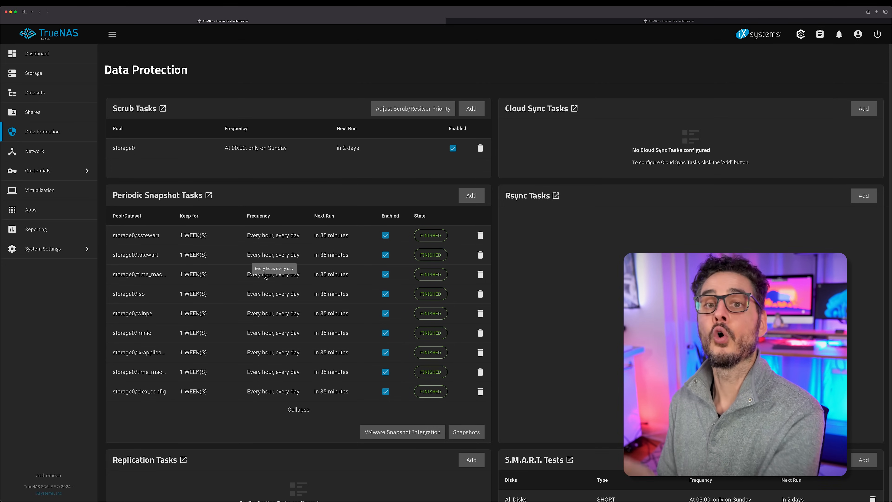